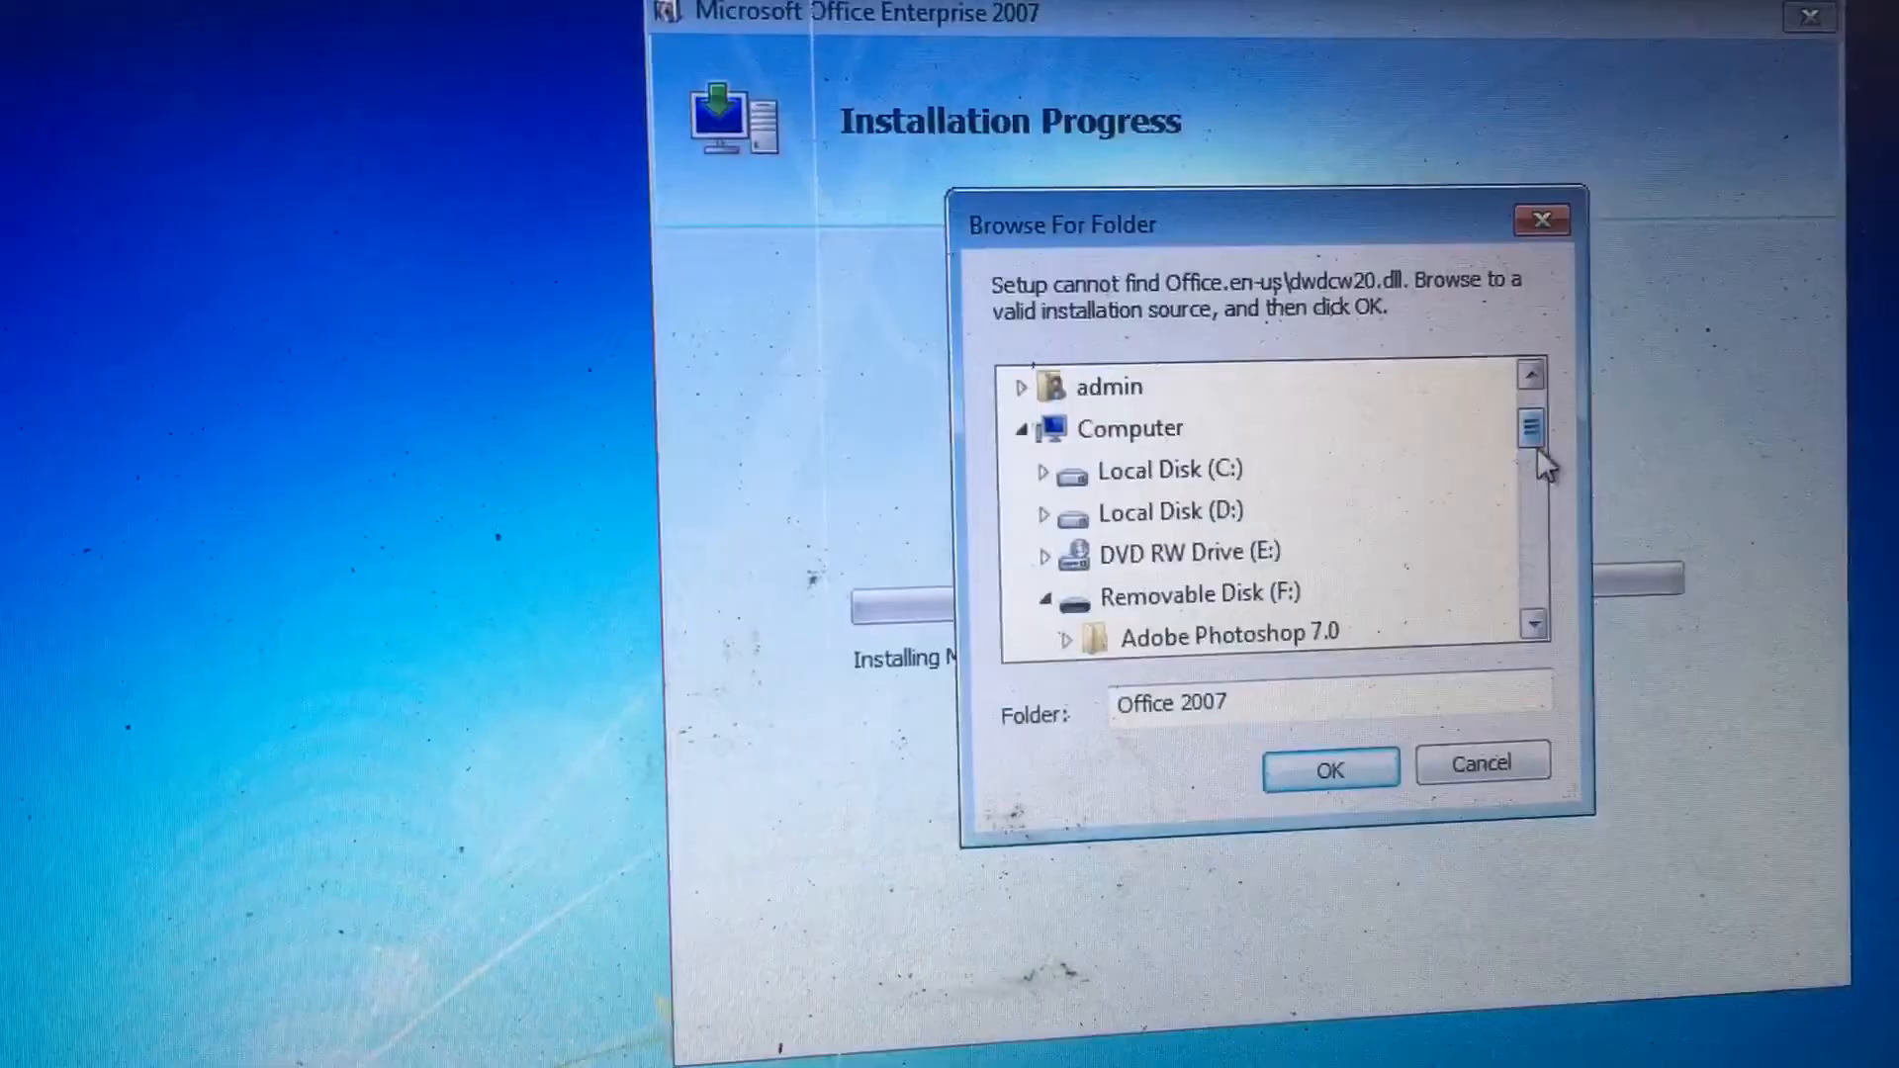
# Select Desktop in the Browse For Folder tree to search for dwdcw20.dll
pyautogui.scroll(-3)
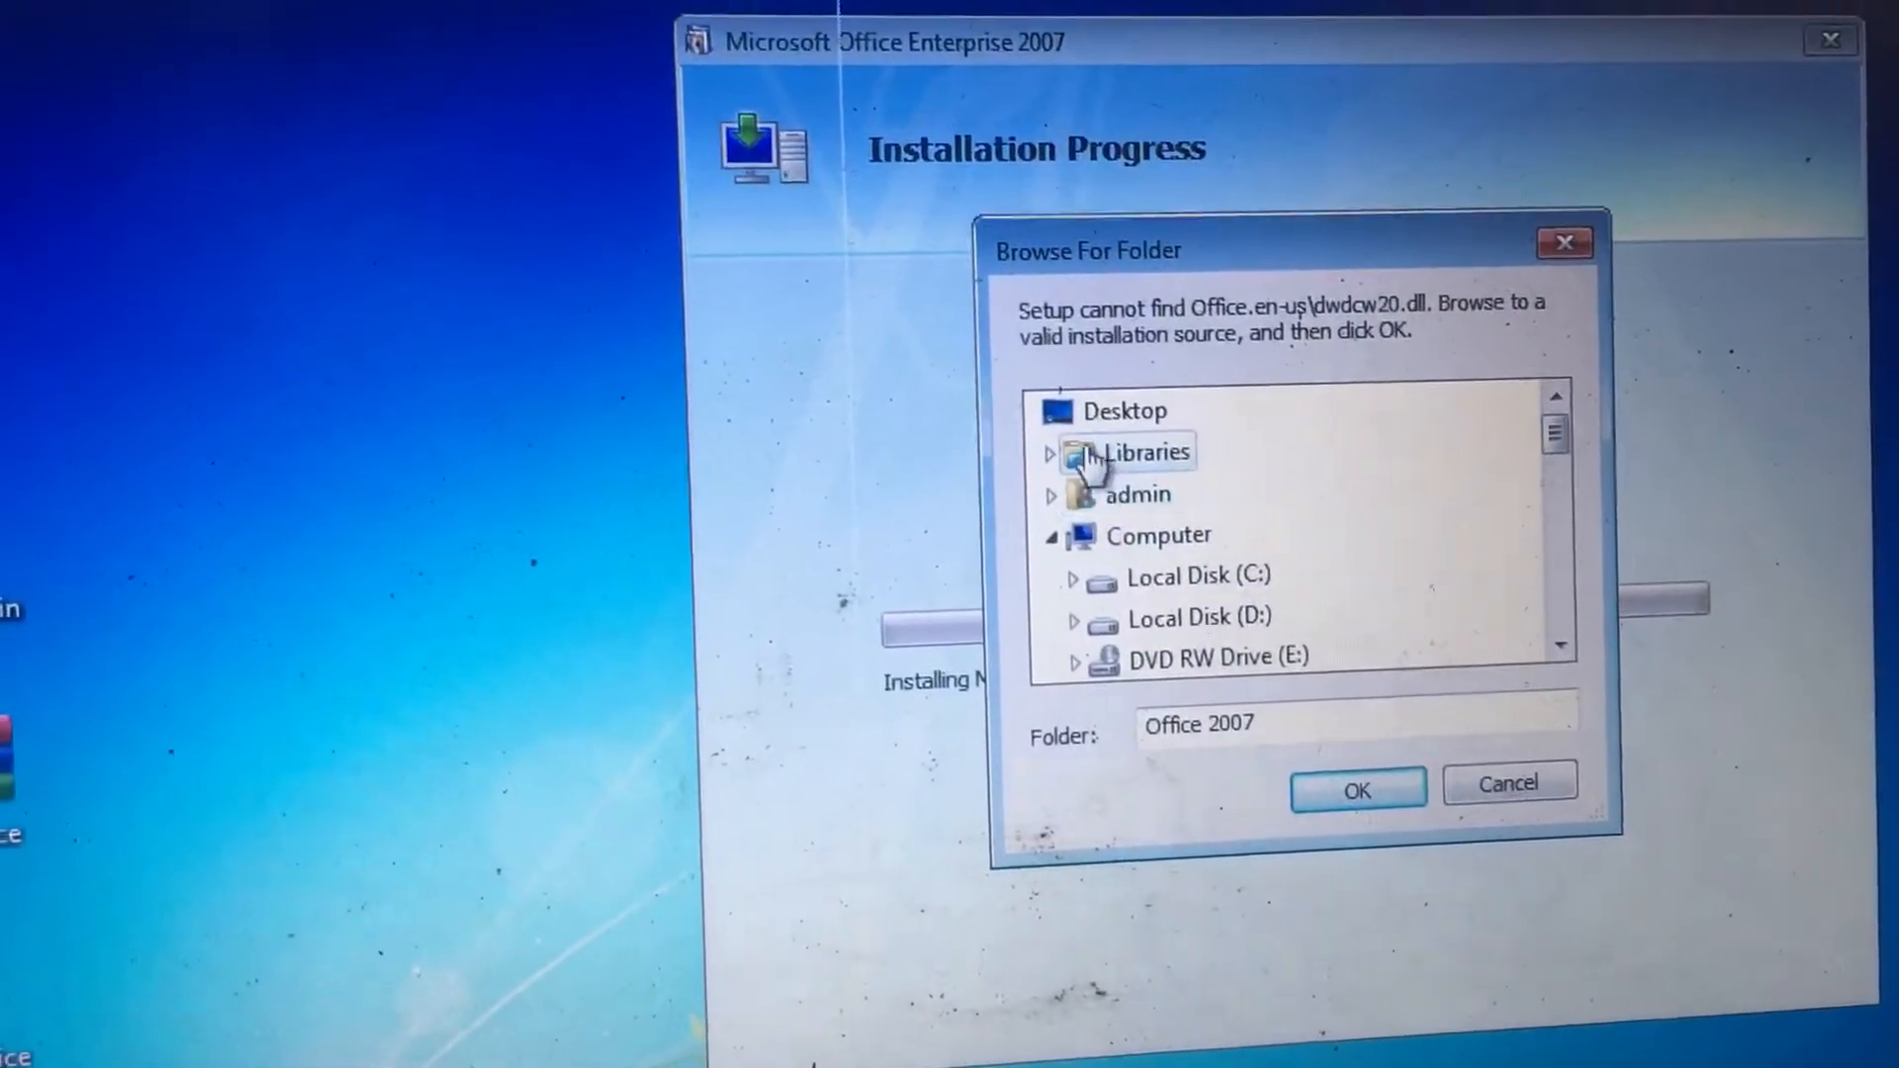
pyautogui.click(1121, 411)
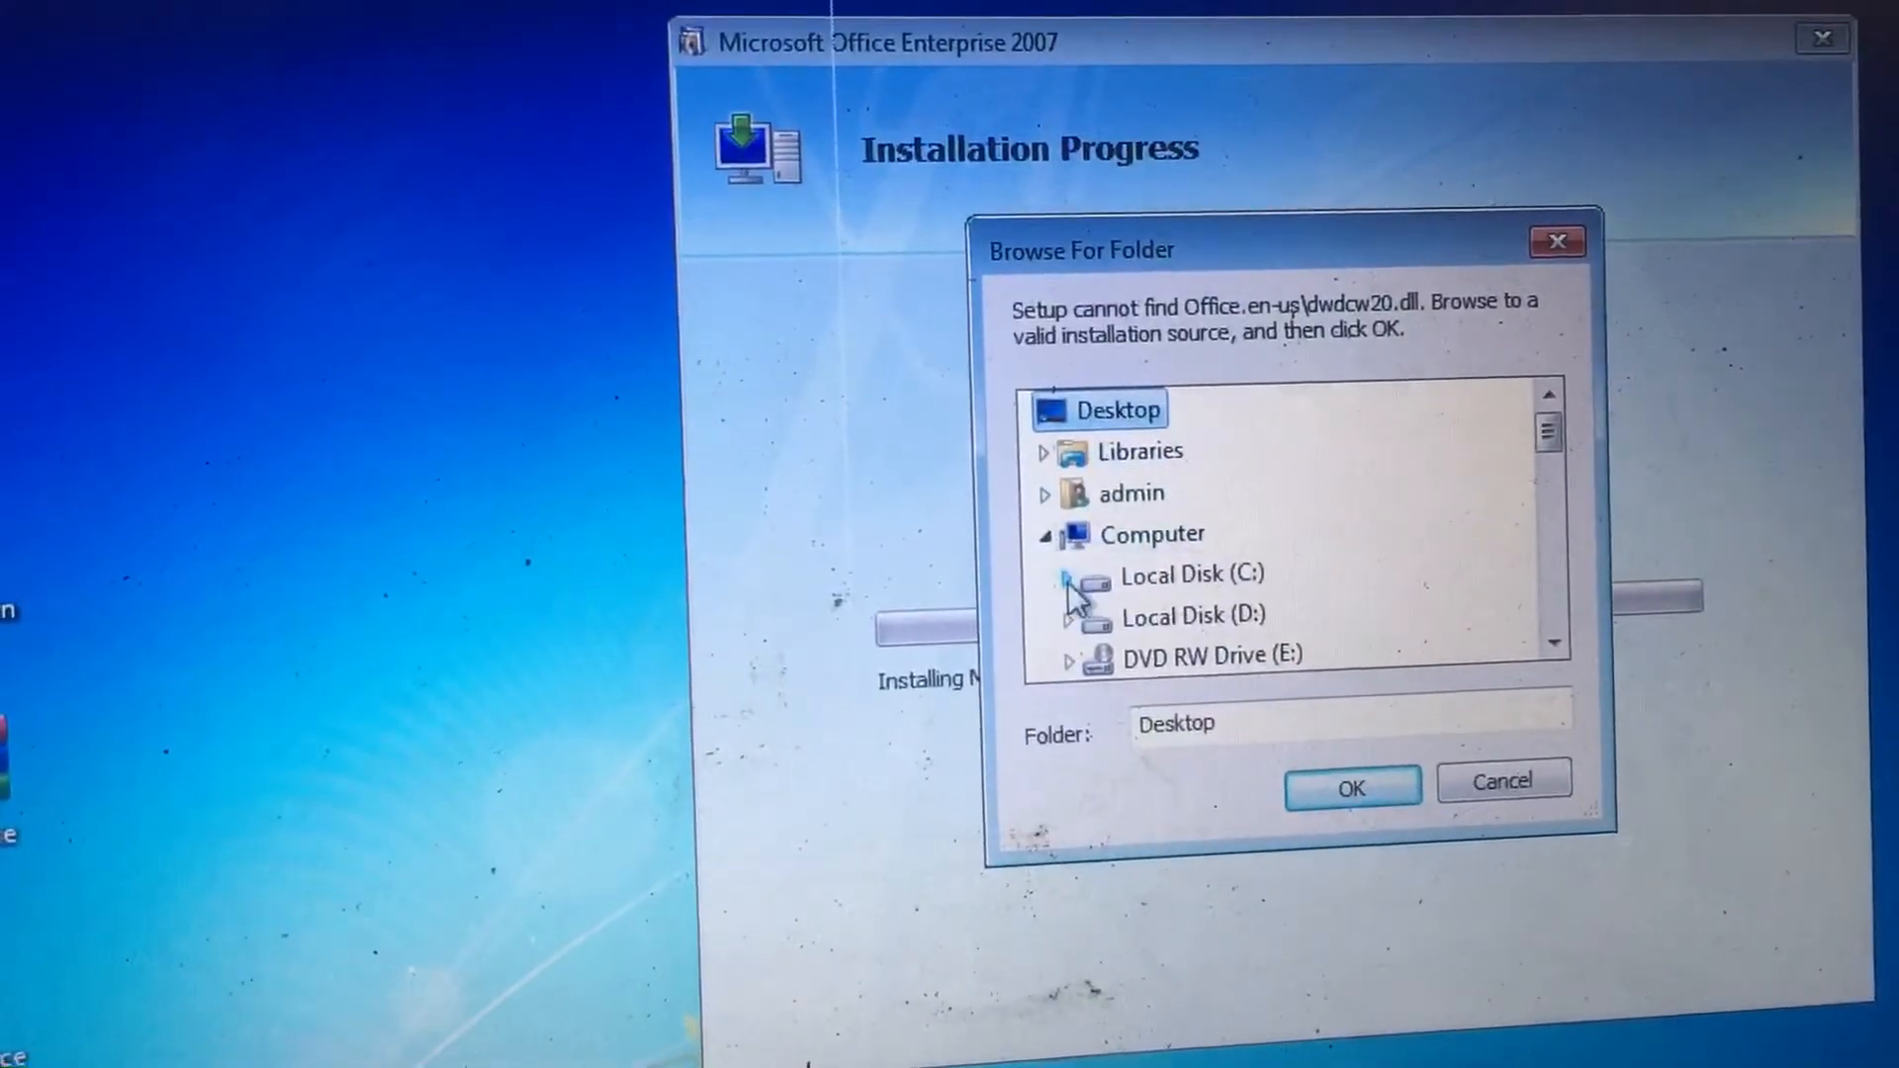
# Expand admin > Desktop and accept the MS Office 2007 folder as the source
pyautogui.click(1082, 576)
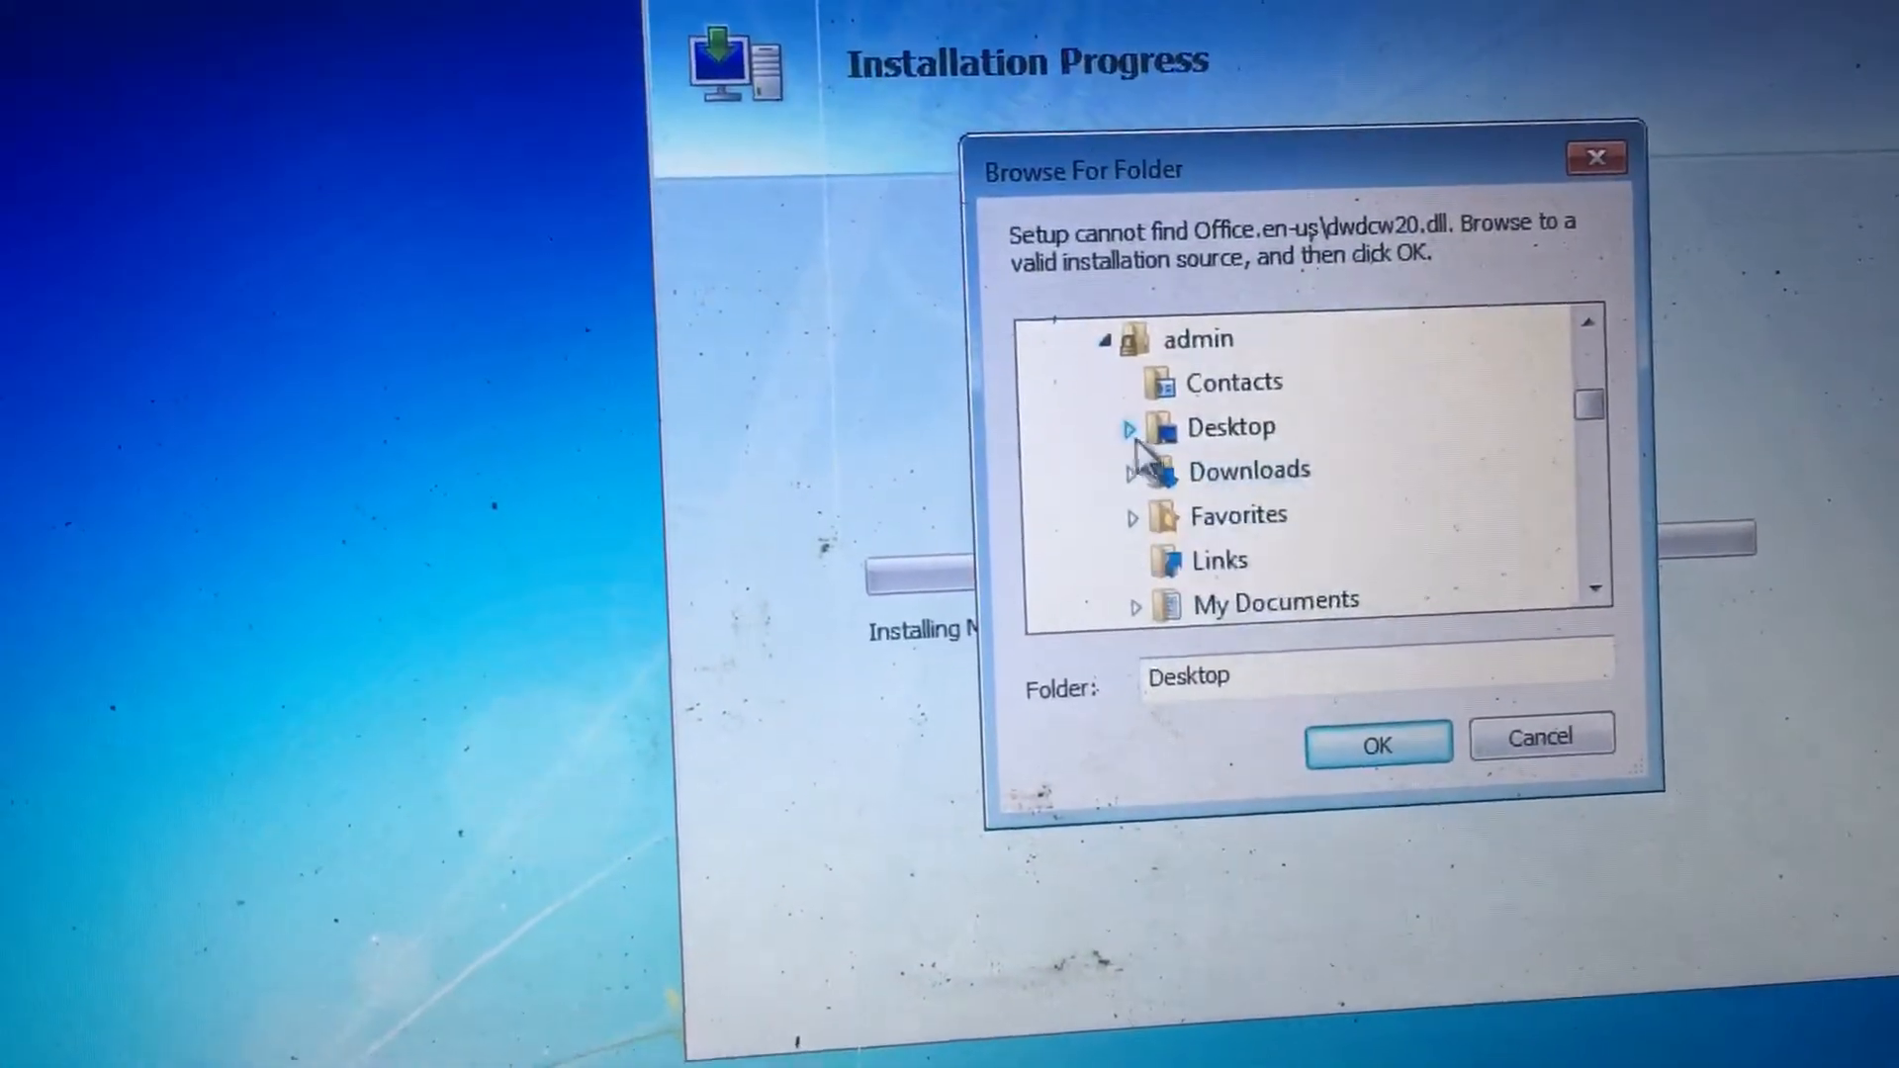
pyautogui.click(1127, 427)
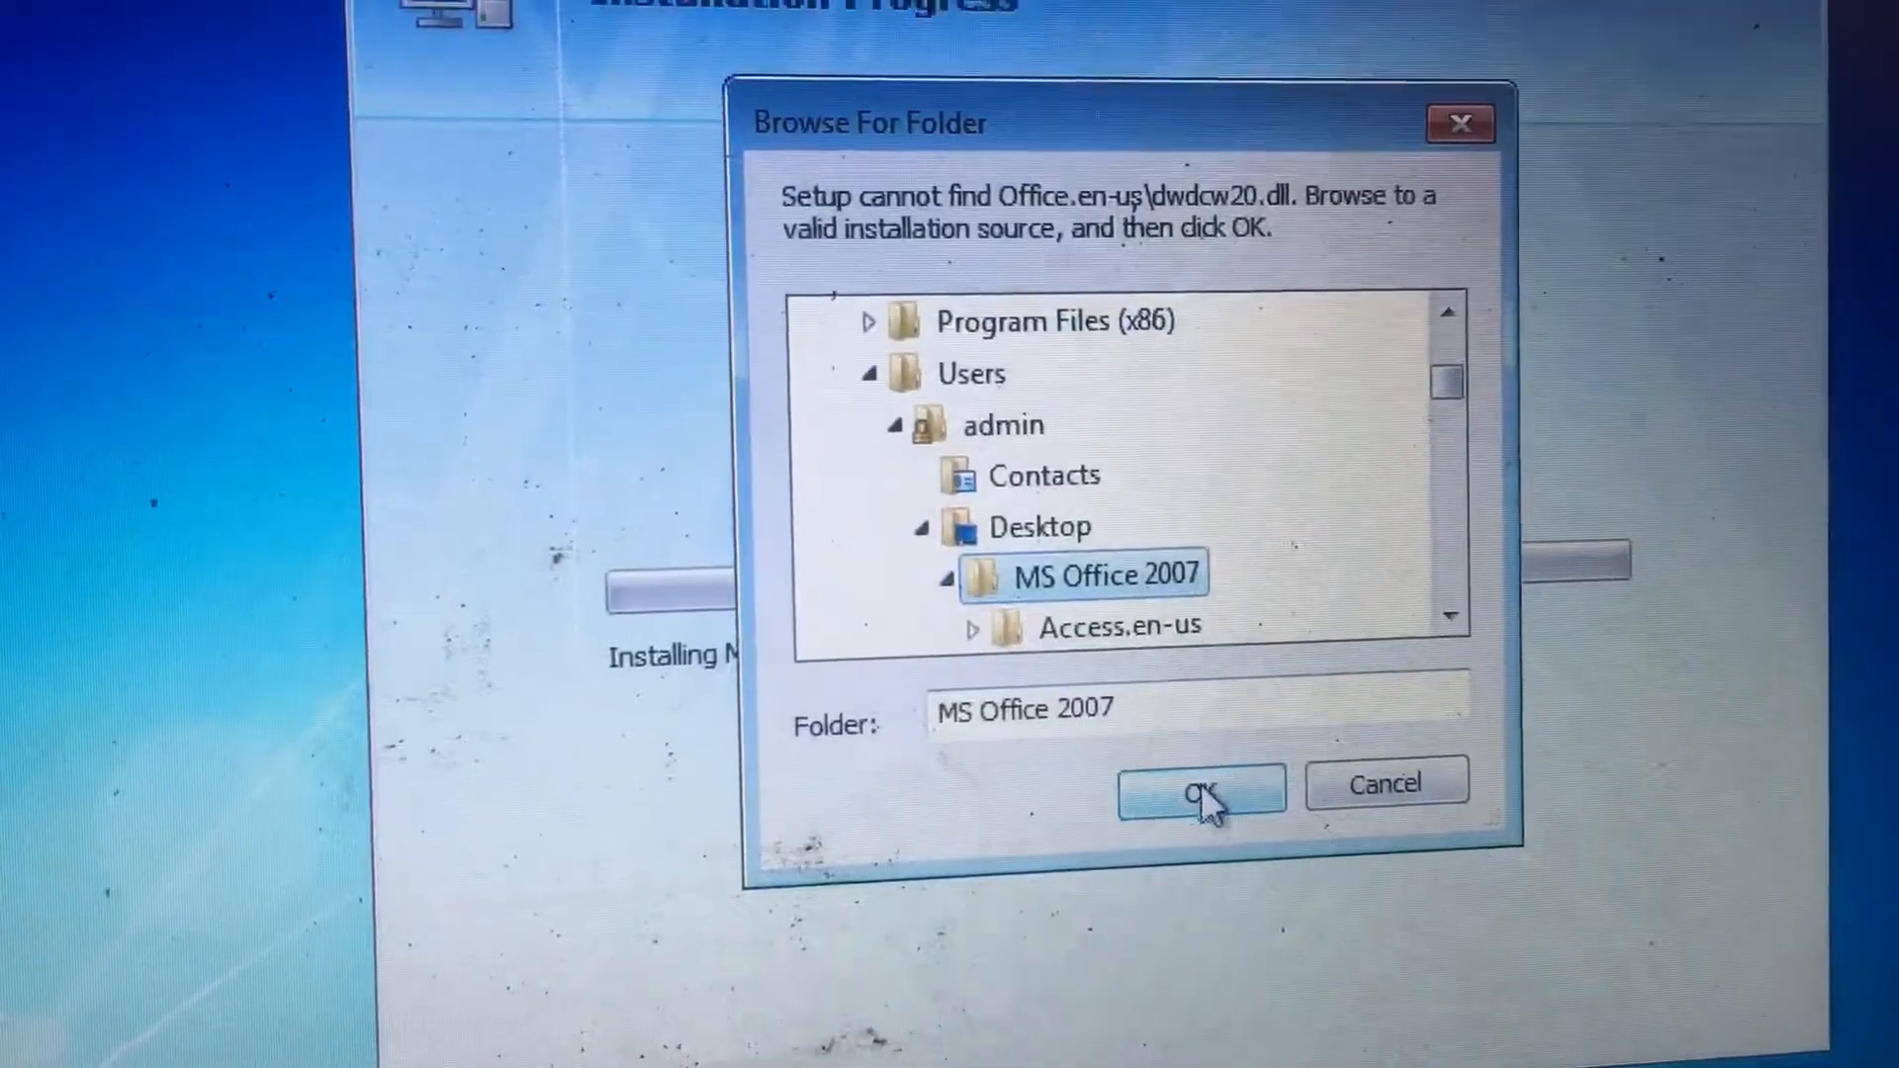
pyautogui.click(1199, 790)
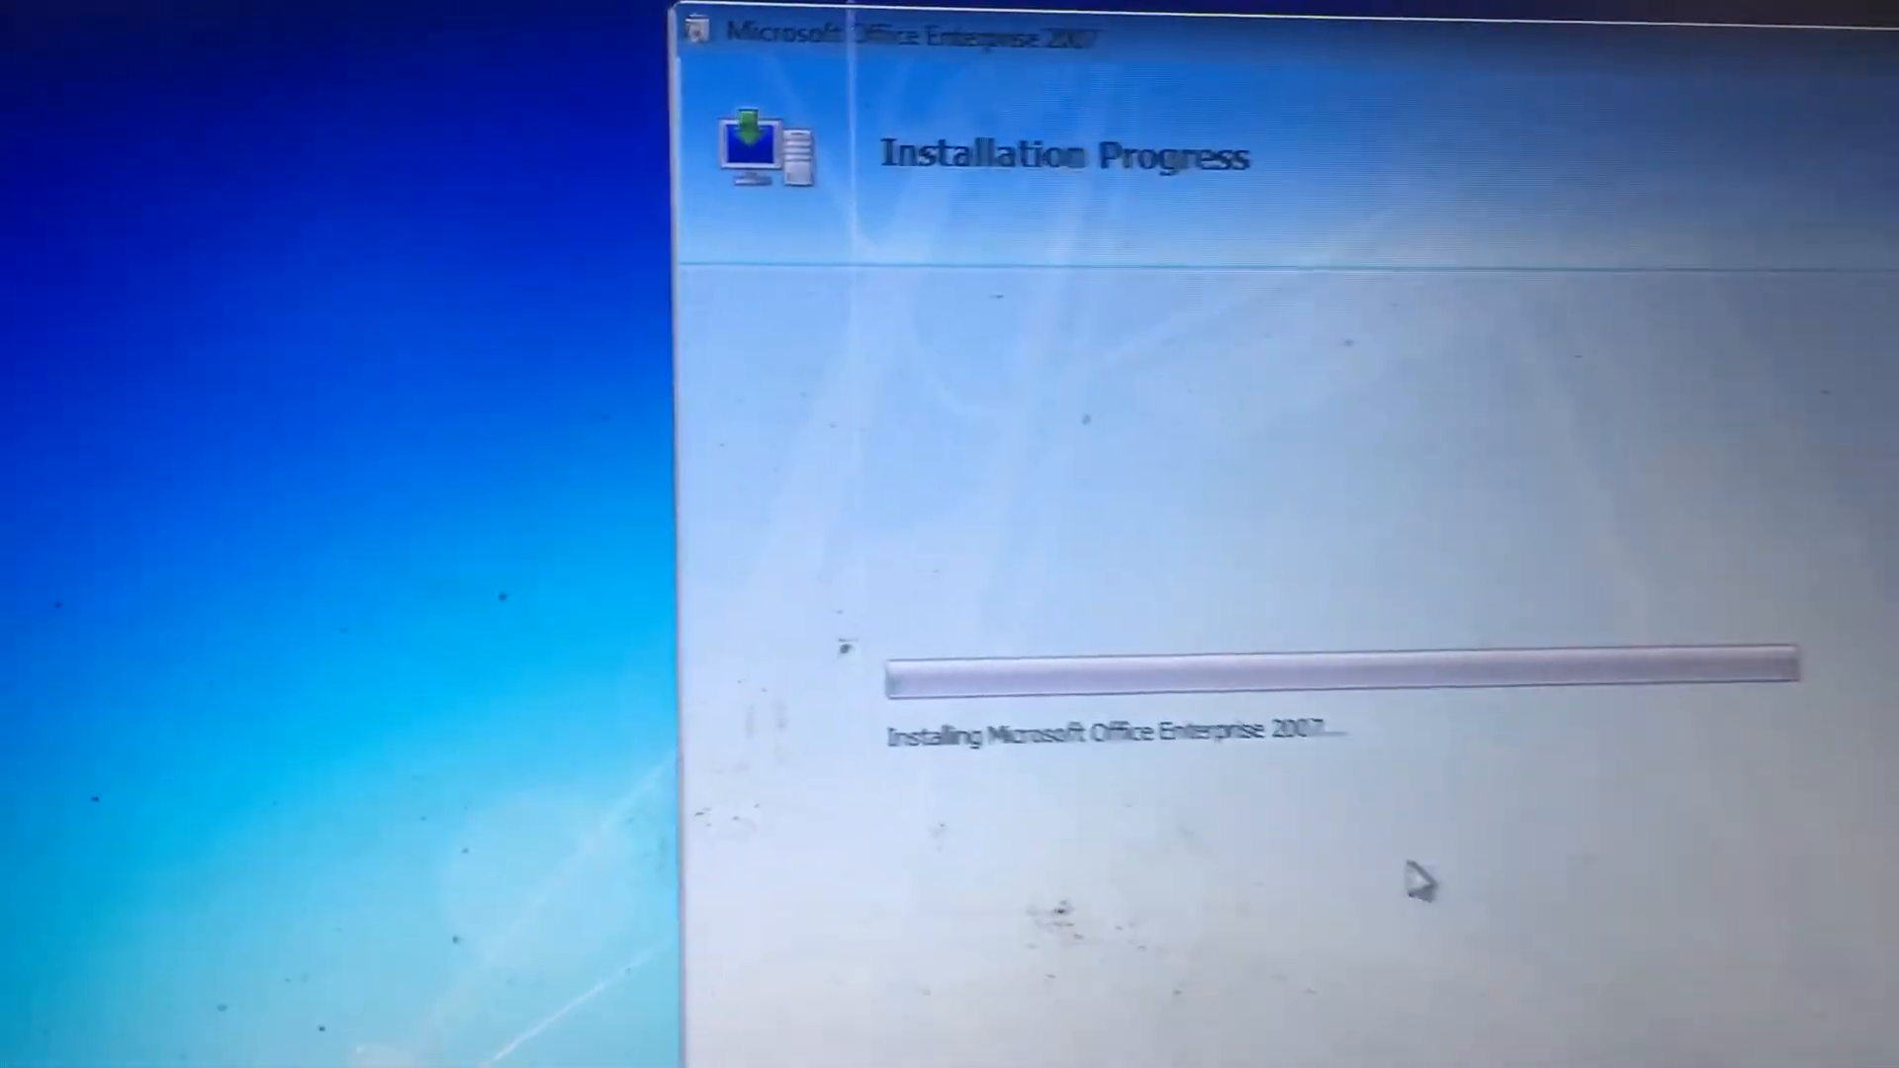